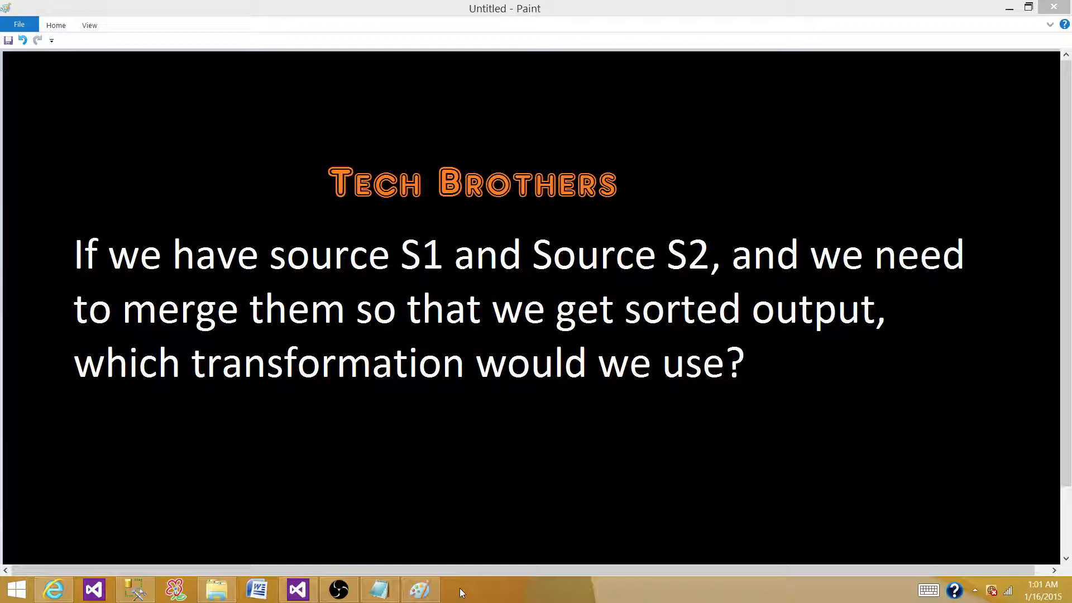
Switch from Paint to the SSIS project in Visual Studio via the taskbar.
{"action": "left_click", "coordinate": [297, 589]}
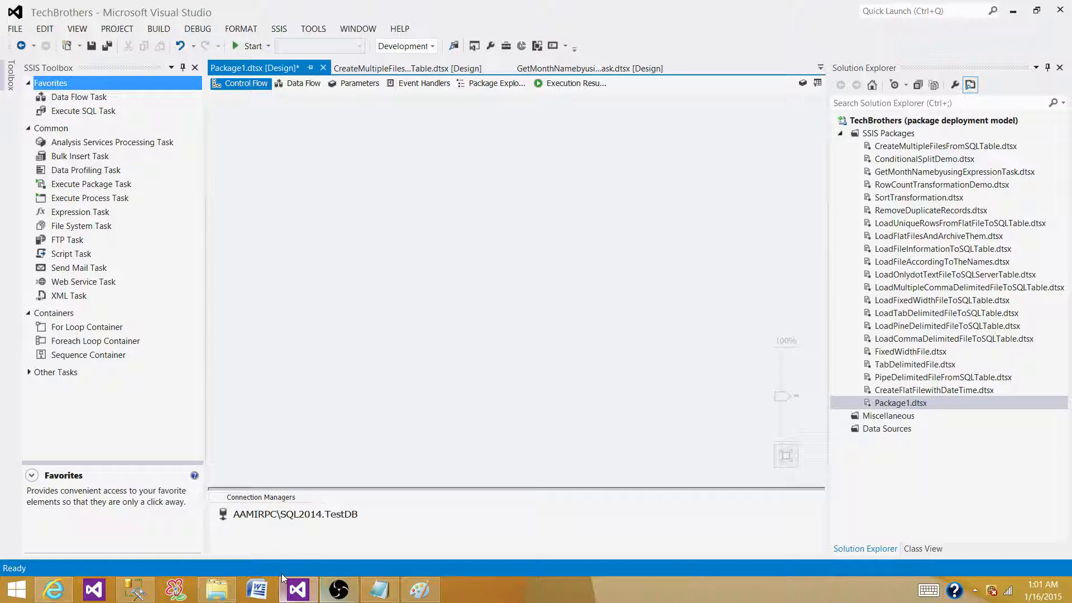
{"action": "mouse_move", "coordinate": [291, 225]}
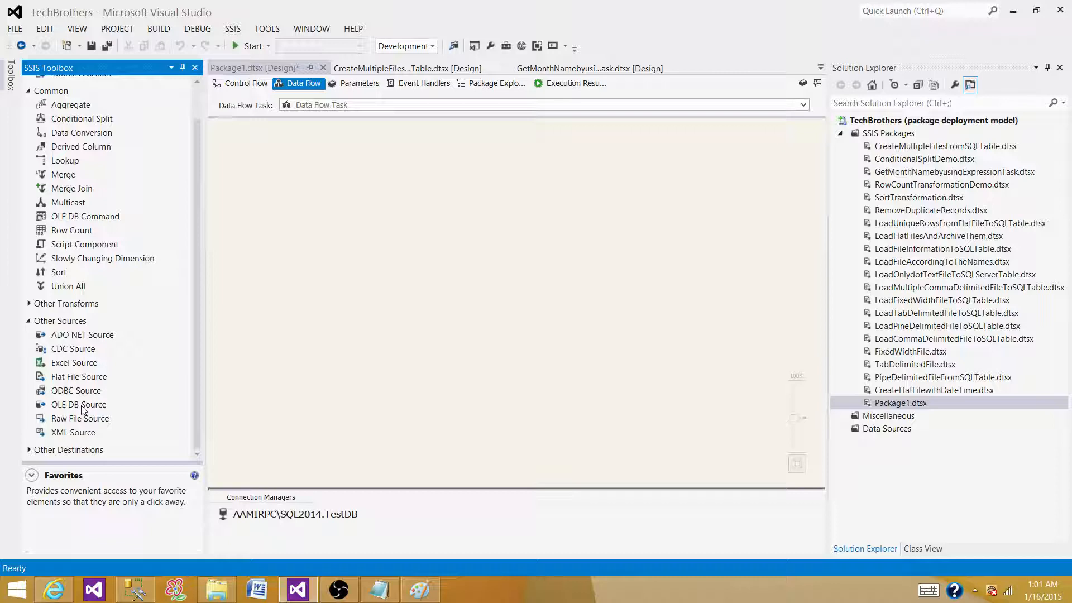
Place an OLE DB Source from the SSIS Toolbox onto the data flow canvas.
{"action": "left_click_drag", "start_coordinate": [78, 405], "coordinate": [336, 188]}
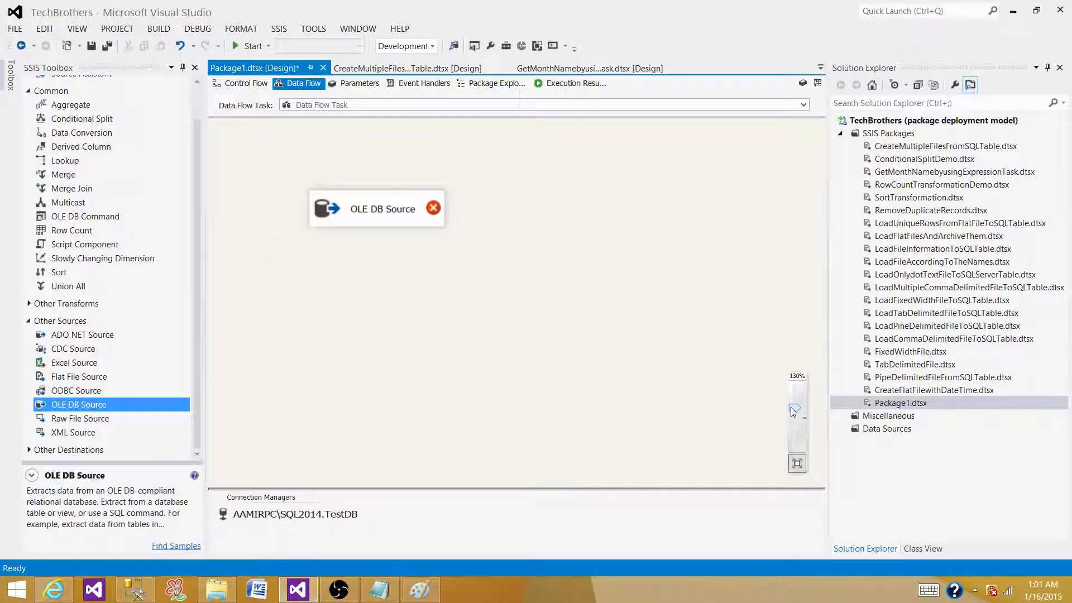
Point the OLE DB Source at [dbo].[Customer_AS] on TestDB, preview its rows and accept.
{"action": "double_click", "coordinate": [375, 207]}
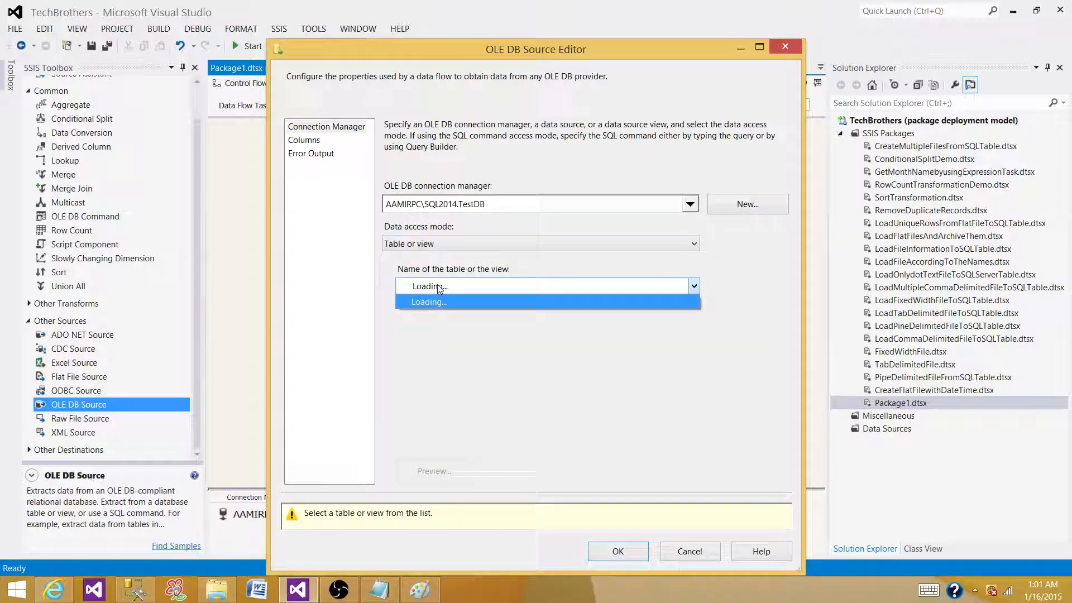
{"action": "left_click", "coordinate": [304, 140]}
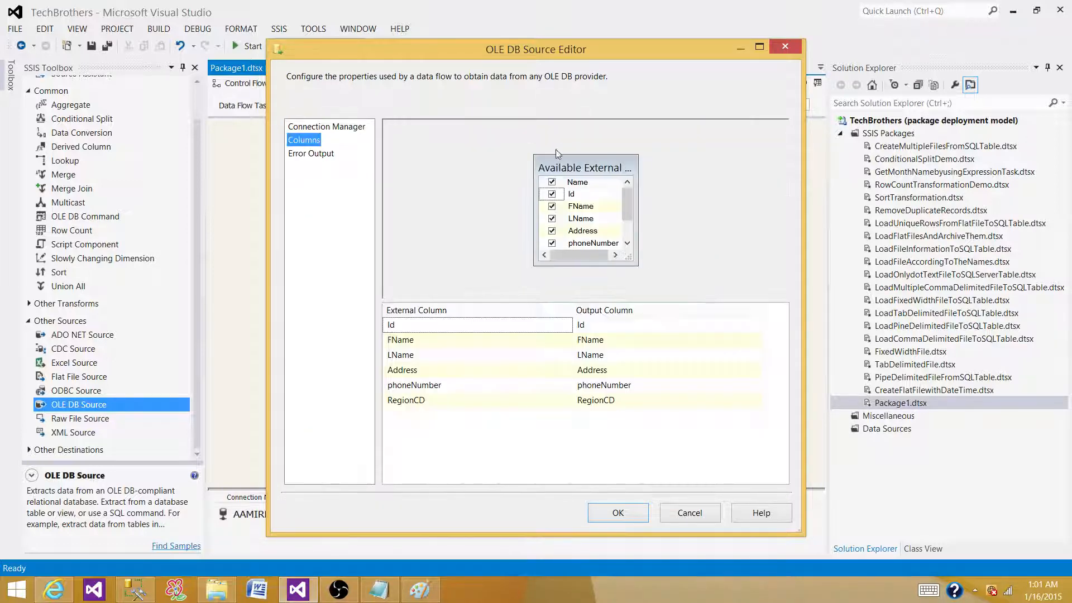
{"action": "mouse_move", "coordinate": [329, 130]}
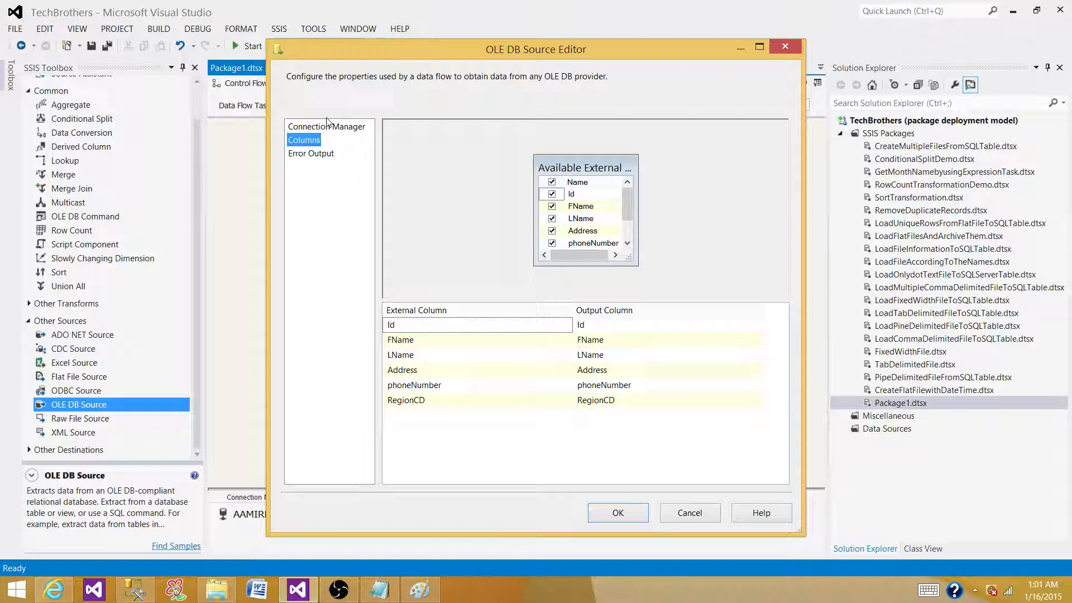
{"action": "left_click", "coordinate": [434, 470]}
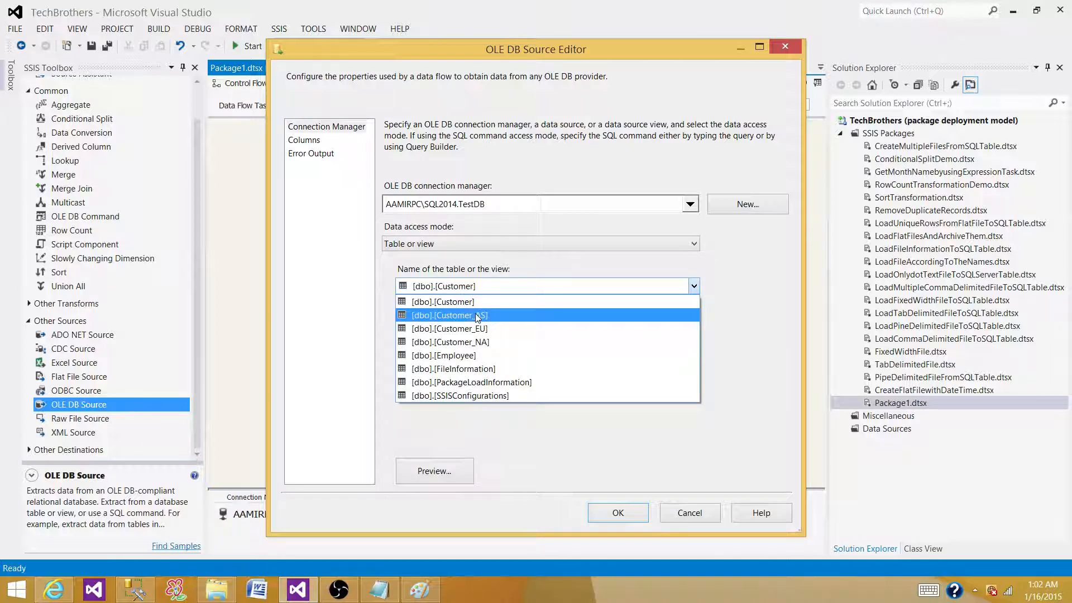
{"action": "left_click", "coordinate": [449, 315]}
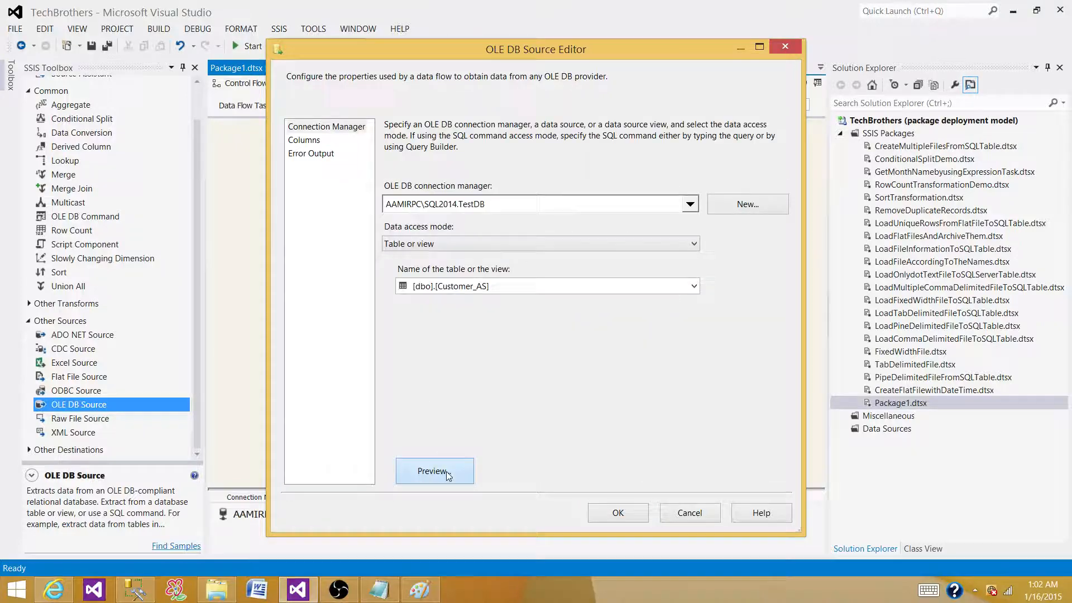
{"action": "left_click", "coordinate": [434, 470]}
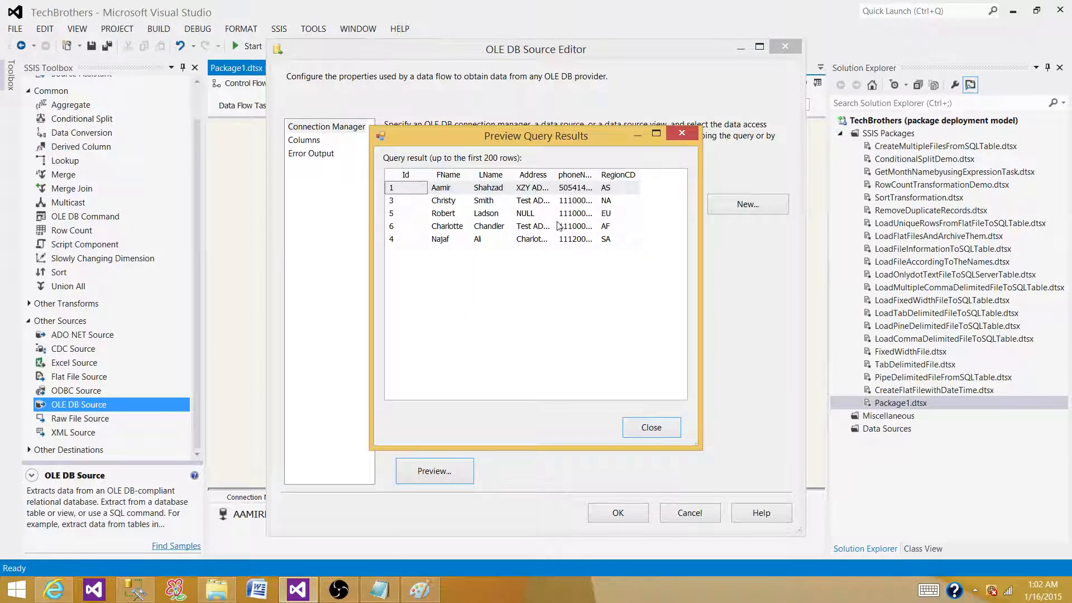
{"action": "left_click", "coordinate": [651, 426]}
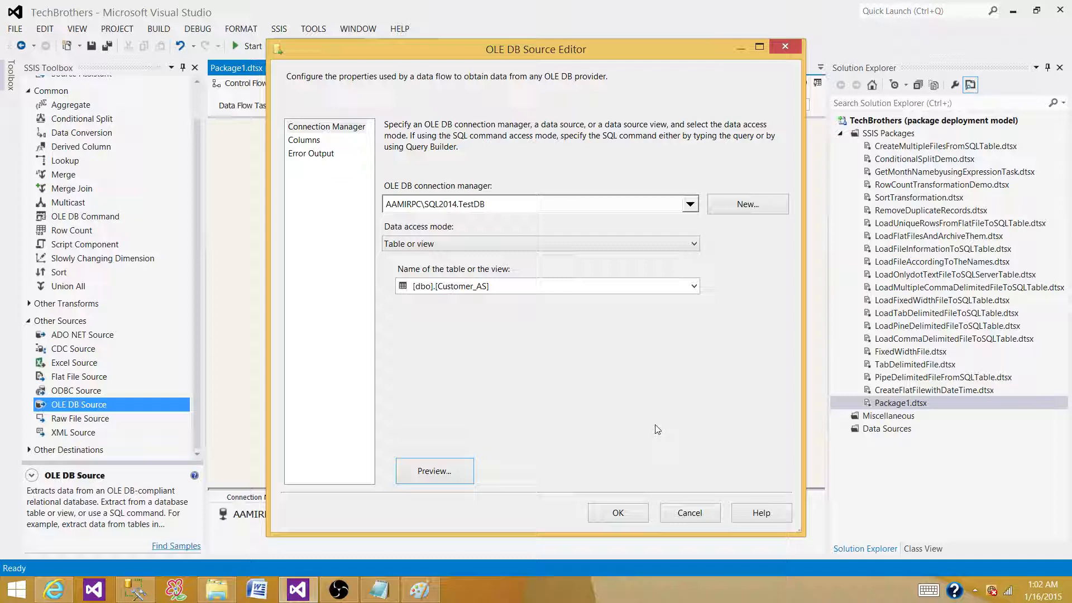
{"action": "left_click", "coordinate": [619, 513]}
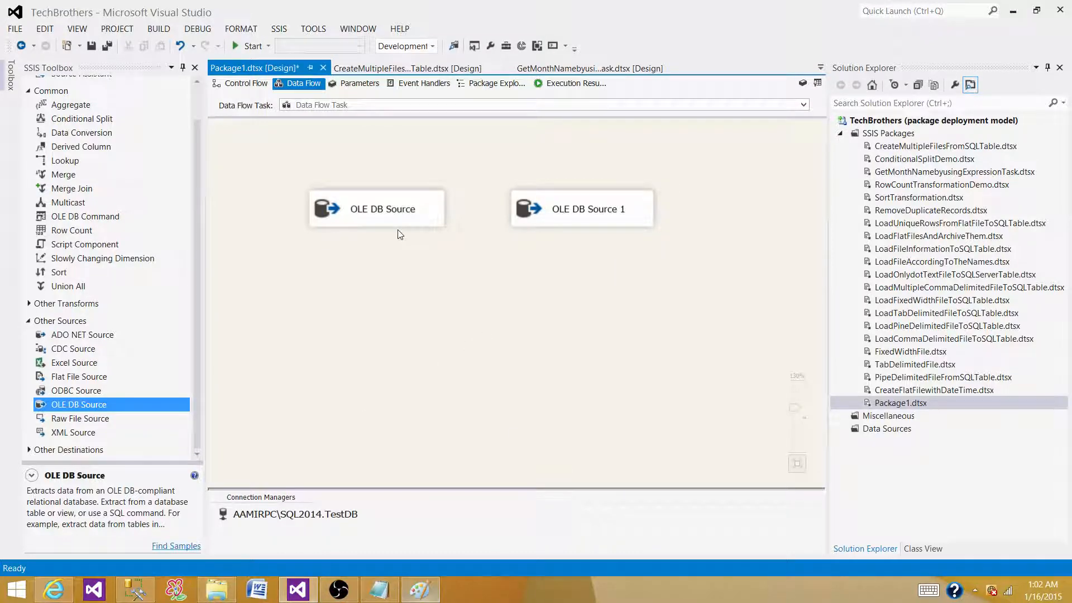
Select both OLE DB sources and place a Merge transformation below them.
{"action": "left_click", "coordinate": [376, 208]}
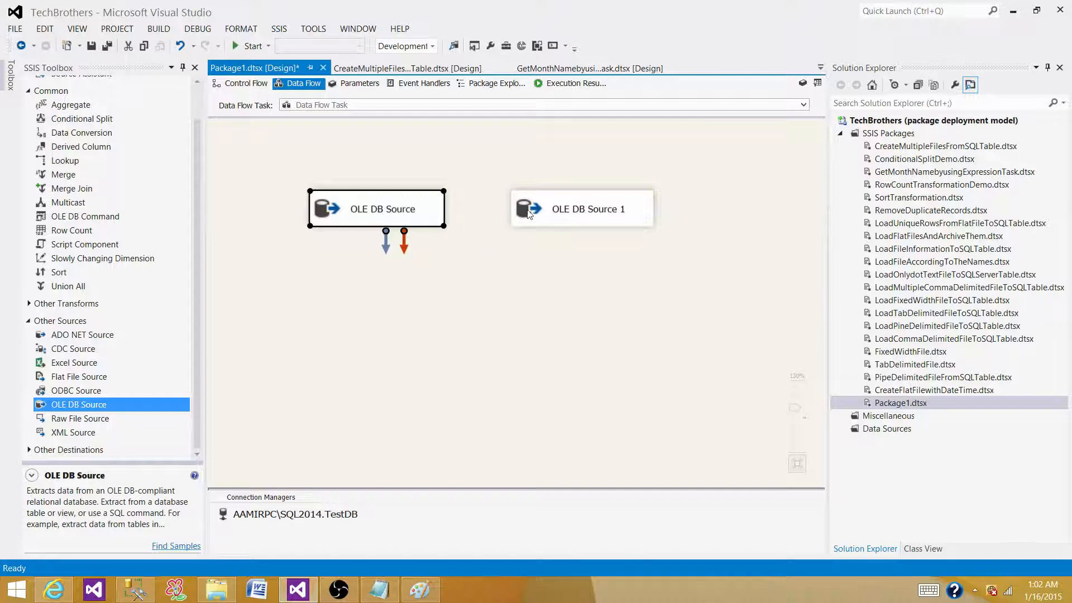
{"action": "left_click", "coordinate": [582, 209]}
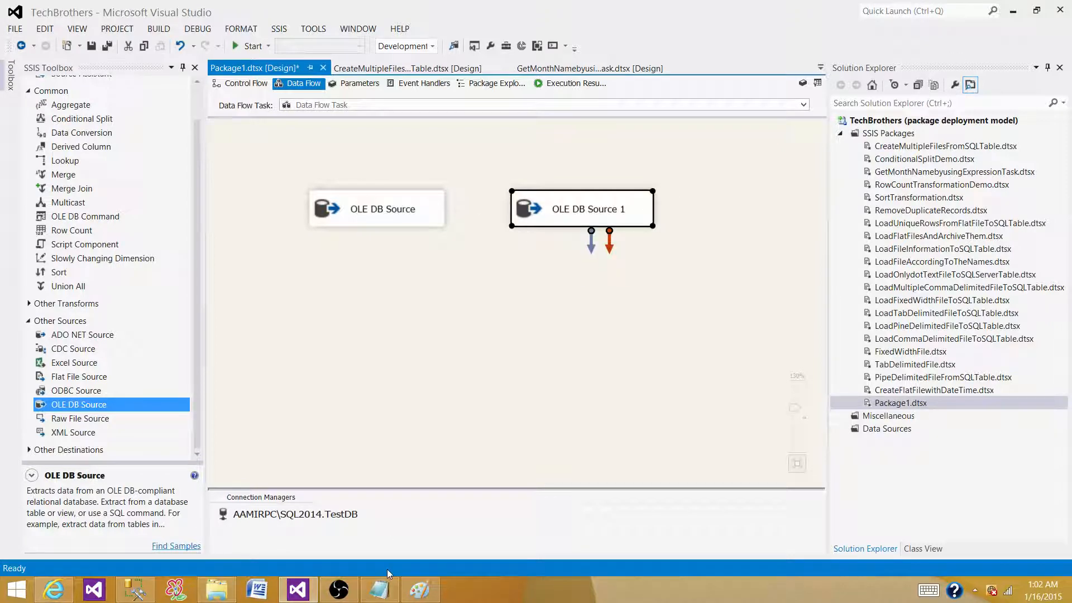
{"action": "mouse_move", "coordinate": [109, 332]}
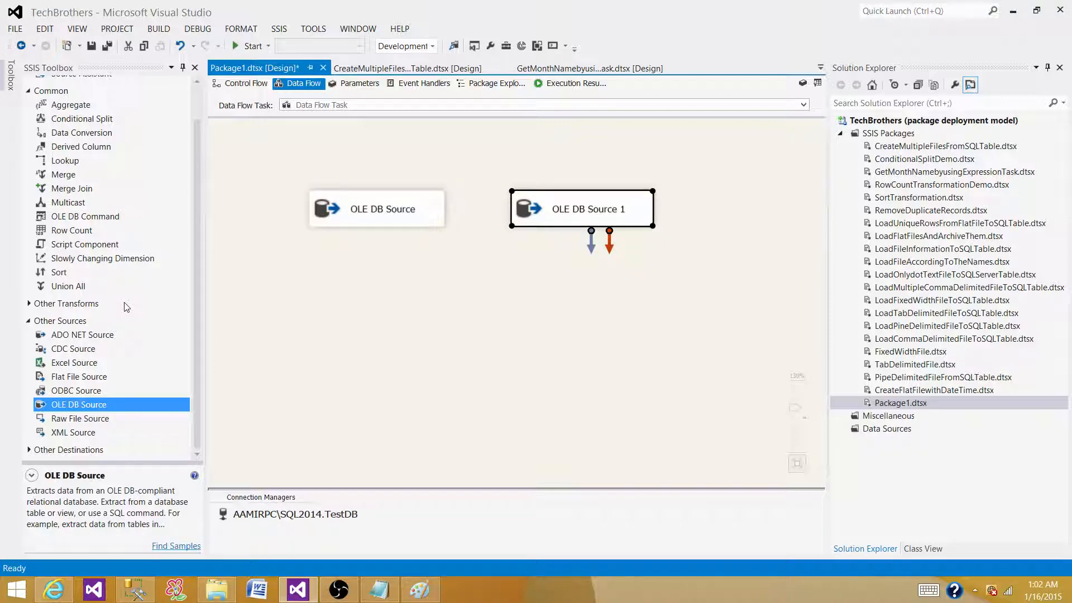
{"action": "mouse_move", "coordinate": [61, 177]}
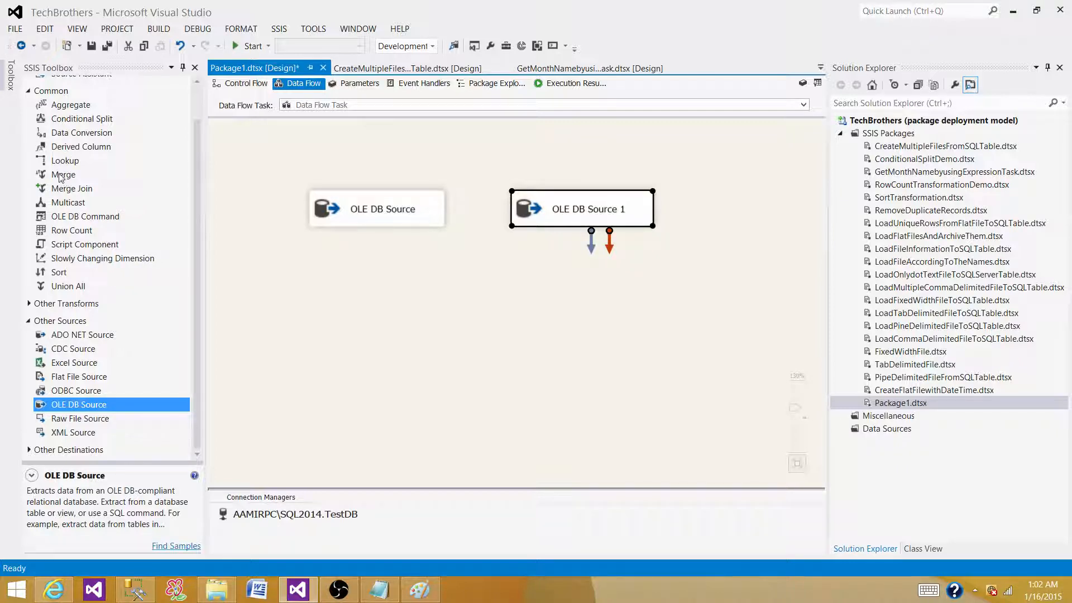
{"action": "left_click", "coordinate": [64, 175]}
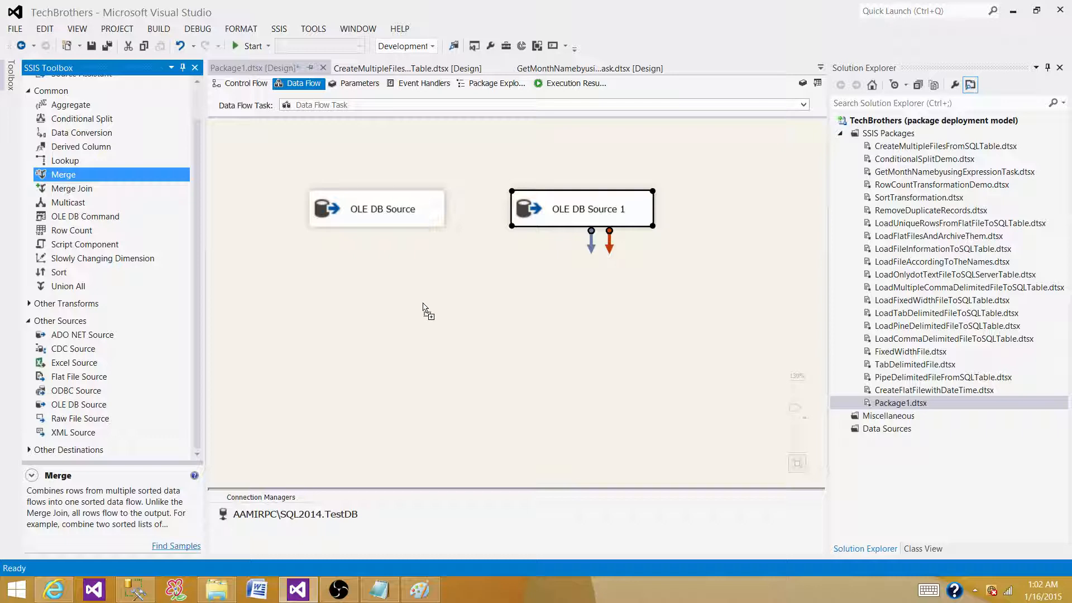
{"action": "left_click_drag", "start_coordinate": [63, 174], "coordinate": [471, 330]}
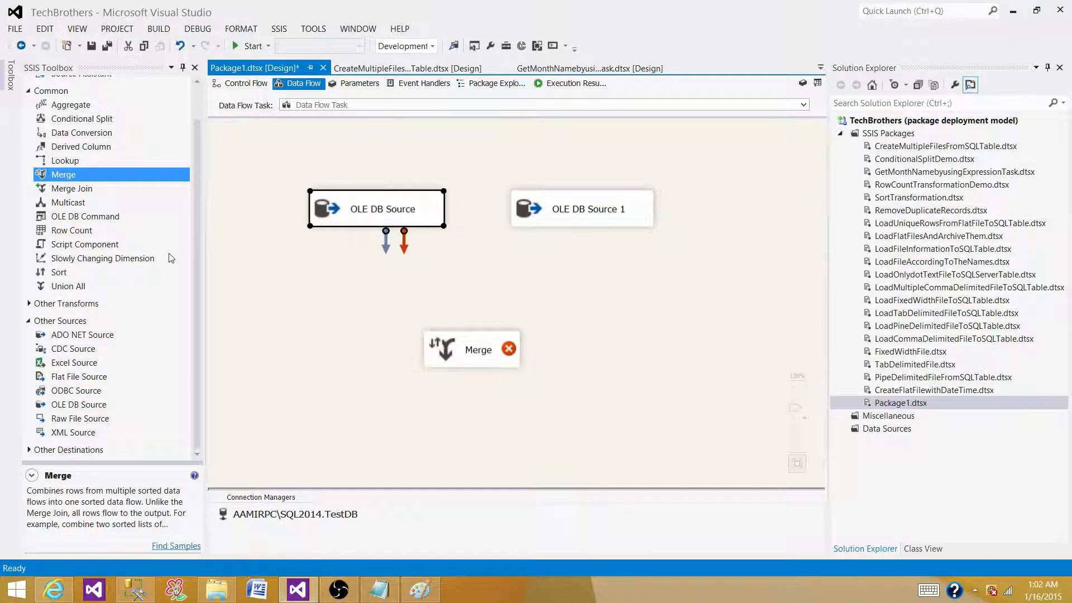
{"action": "mouse_move", "coordinate": [65, 277]}
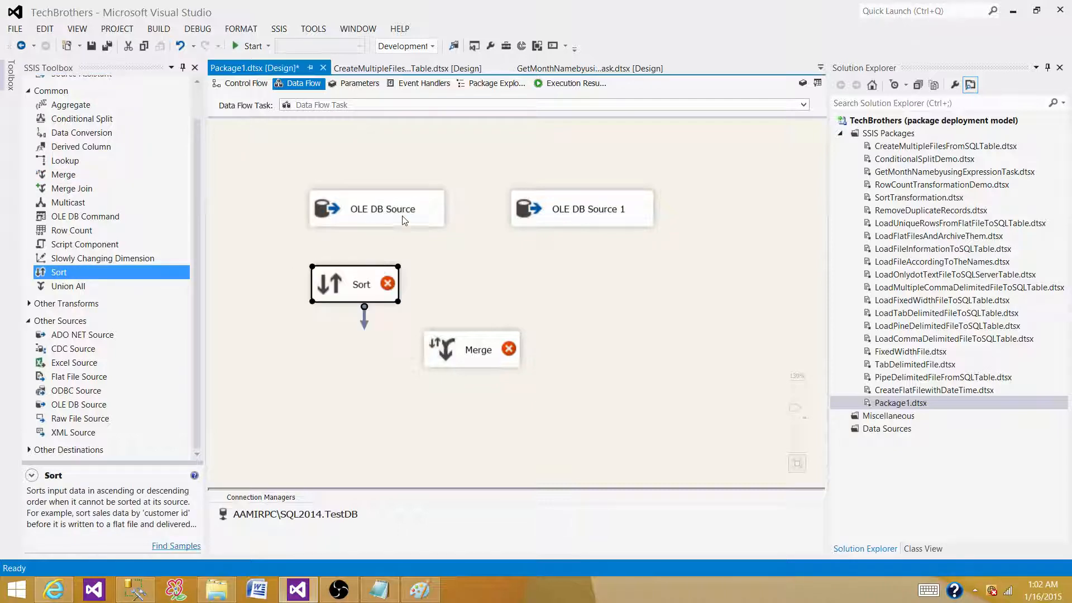
Feed the first source into Sort and order rows ascending by Id, FName, LName.
{"action": "left_click_drag", "start_coordinate": [383, 226], "coordinate": [361, 273]}
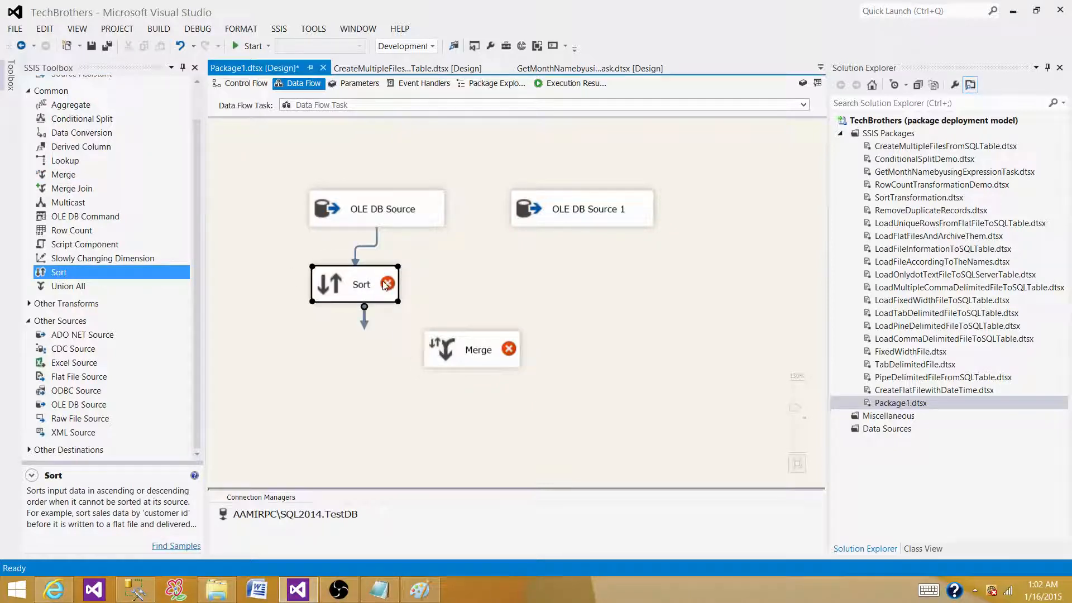
{"action": "double_click", "coordinate": [355, 285]}
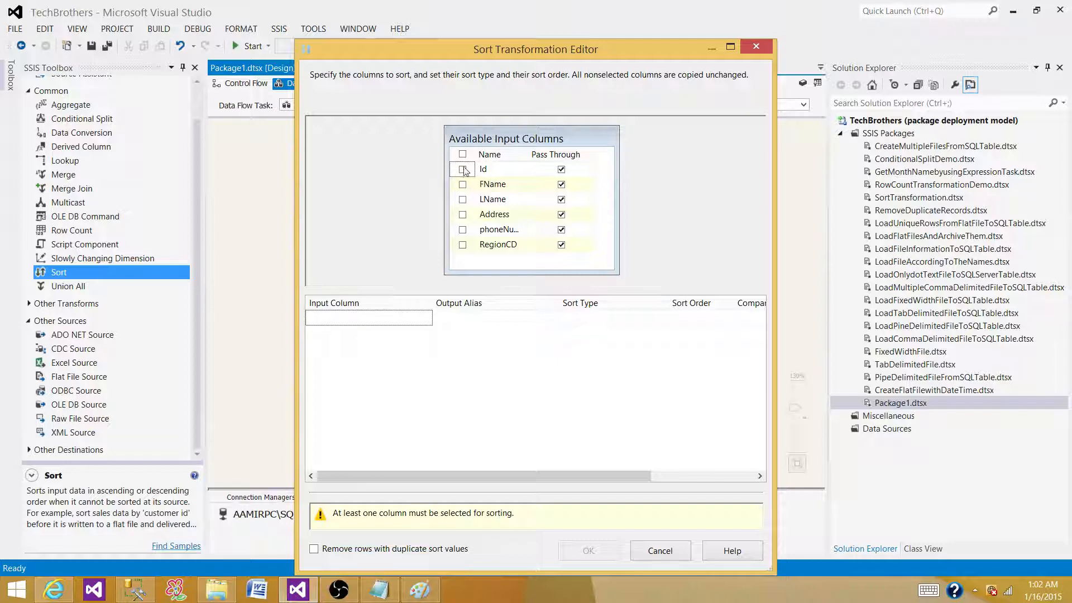
{"action": "left_click", "coordinate": [463, 170]}
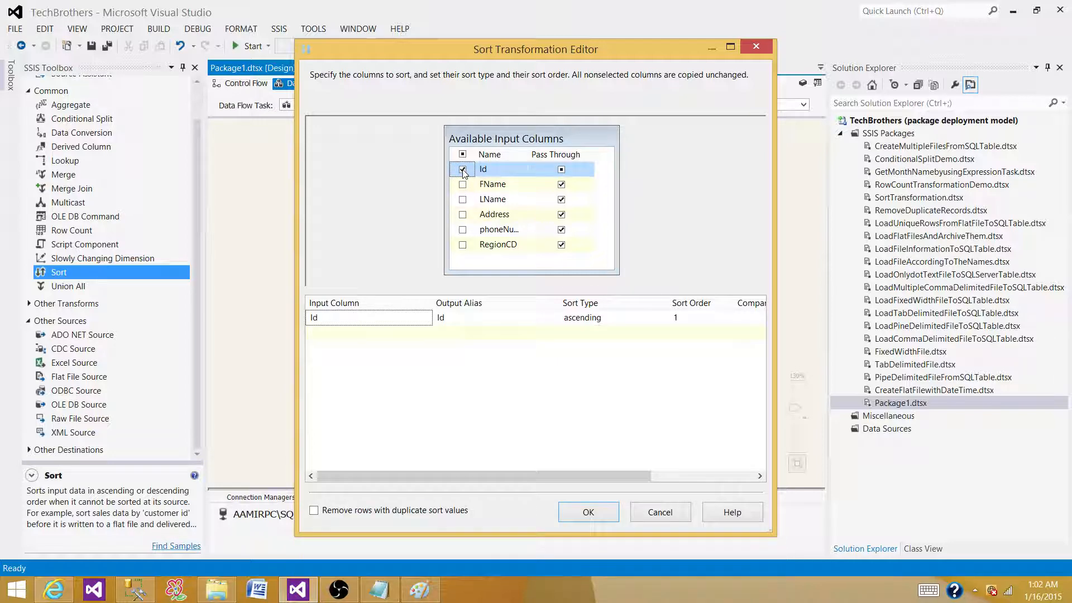
{"action": "left_click", "coordinate": [463, 199]}
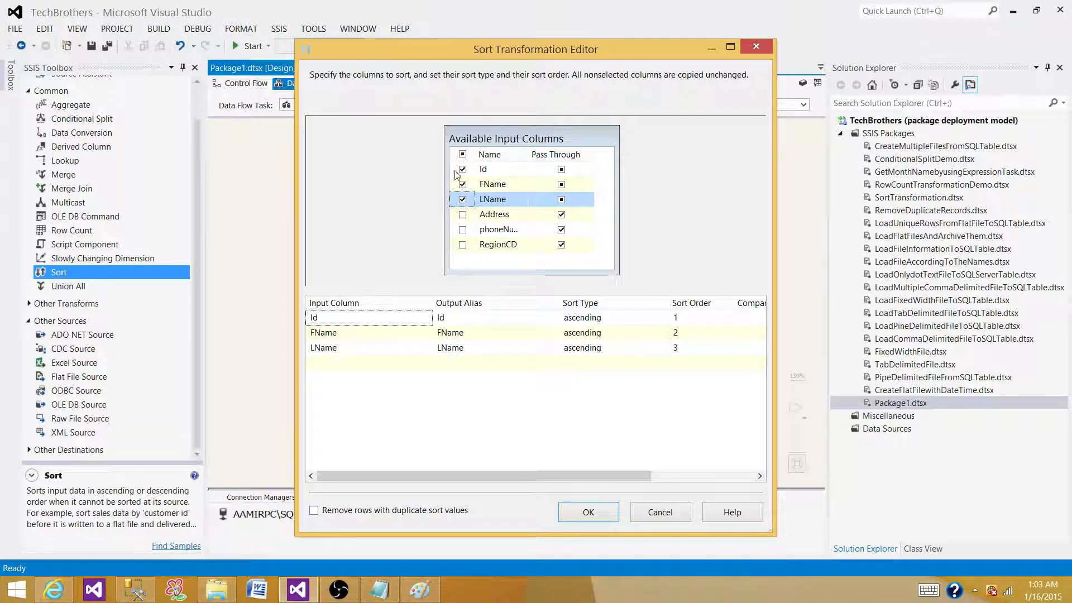
{"action": "left_click", "coordinate": [589, 512]}
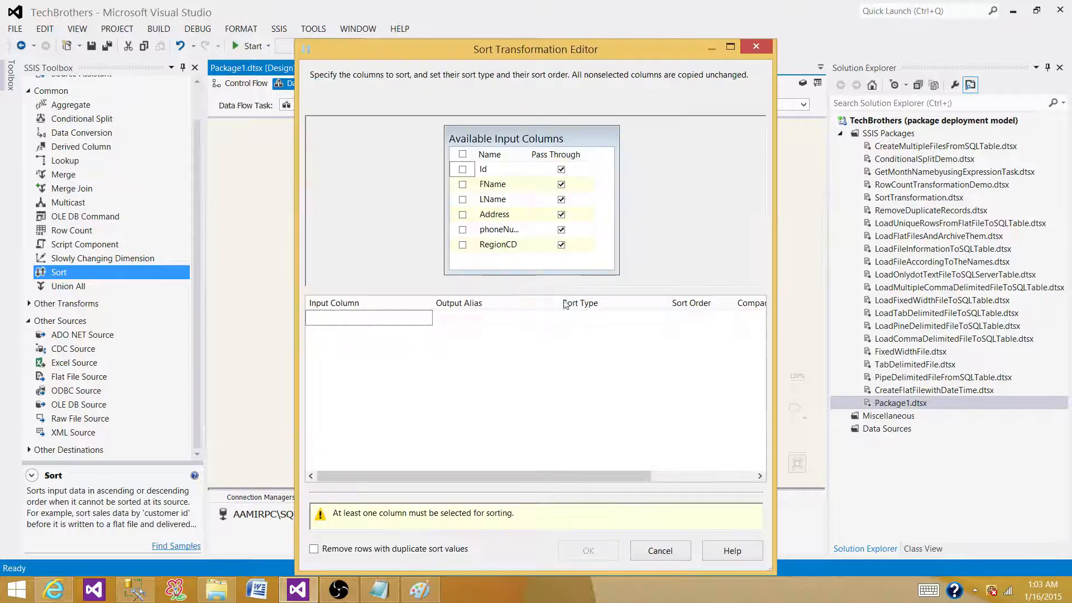
{"action": "left_click", "coordinate": [462, 199]}
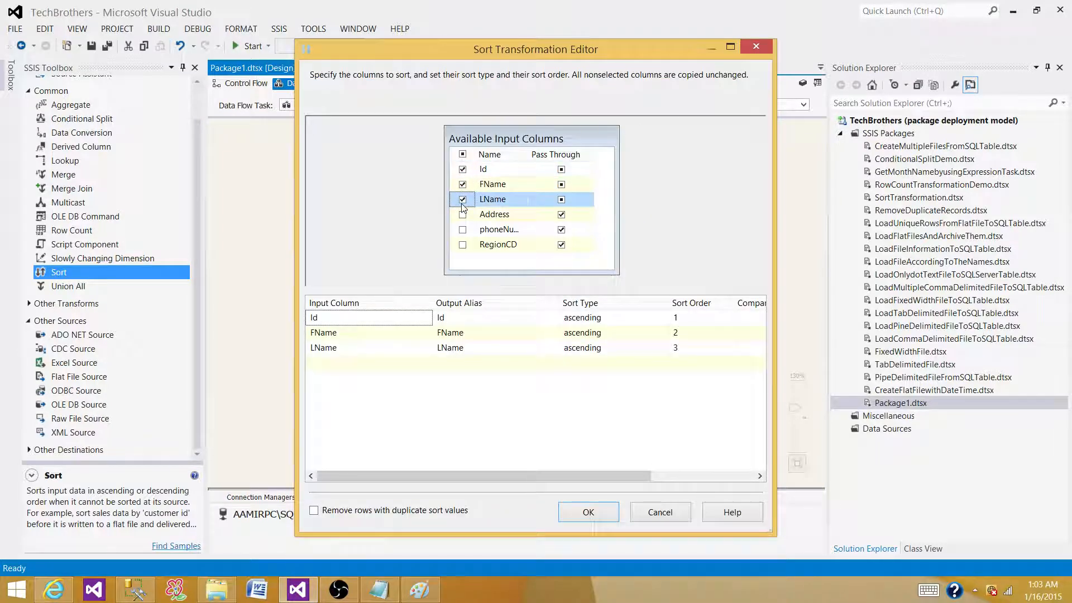
{"action": "mouse_move", "coordinate": [498, 230]}
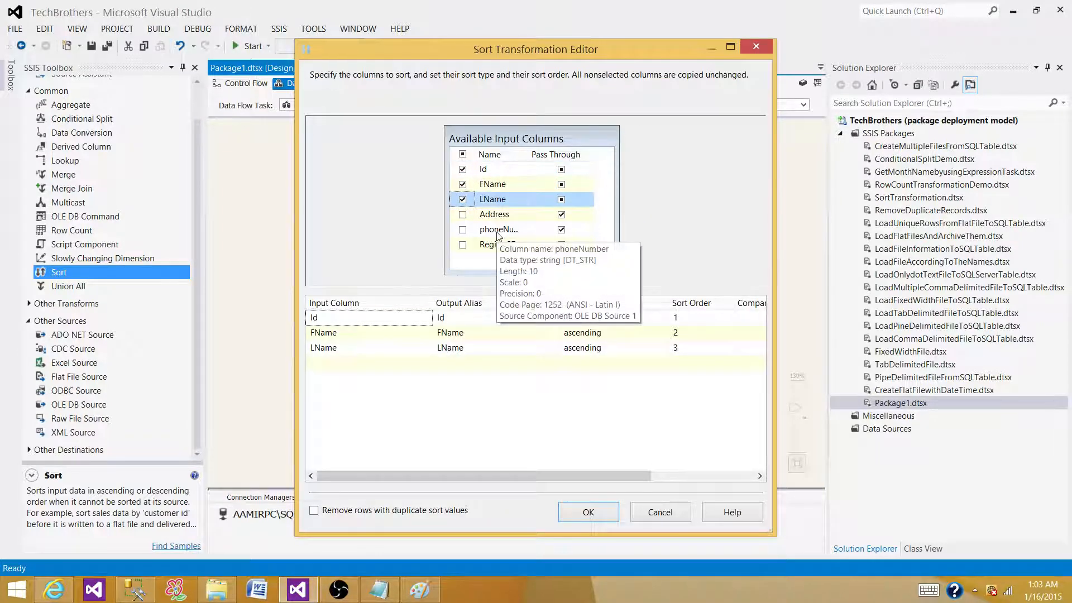
{"action": "mouse_move", "coordinate": [547, 148]}
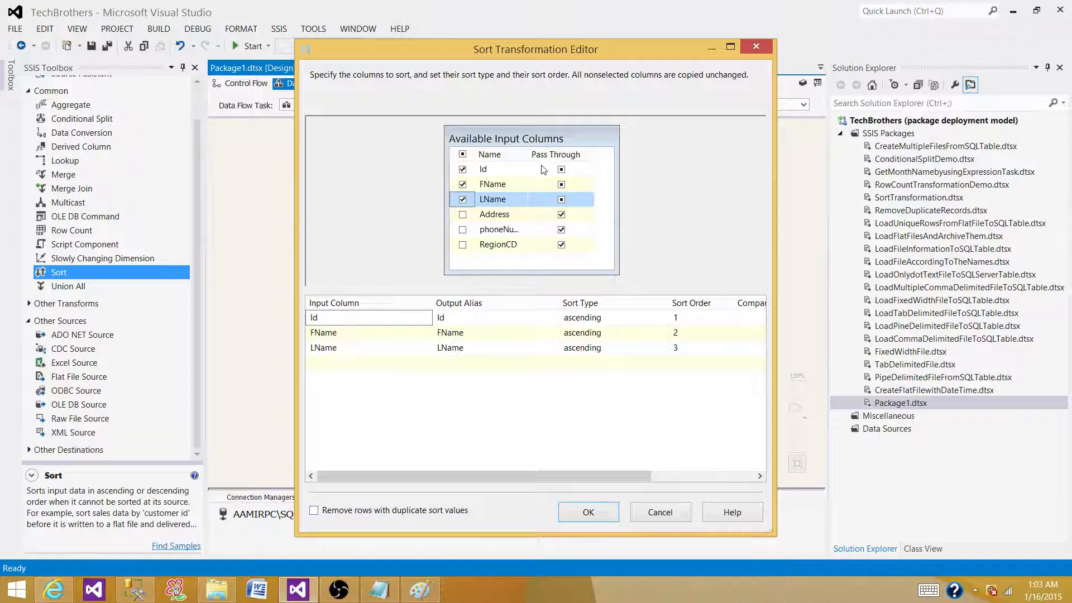
{"action": "mouse_move", "coordinate": [600, 548]}
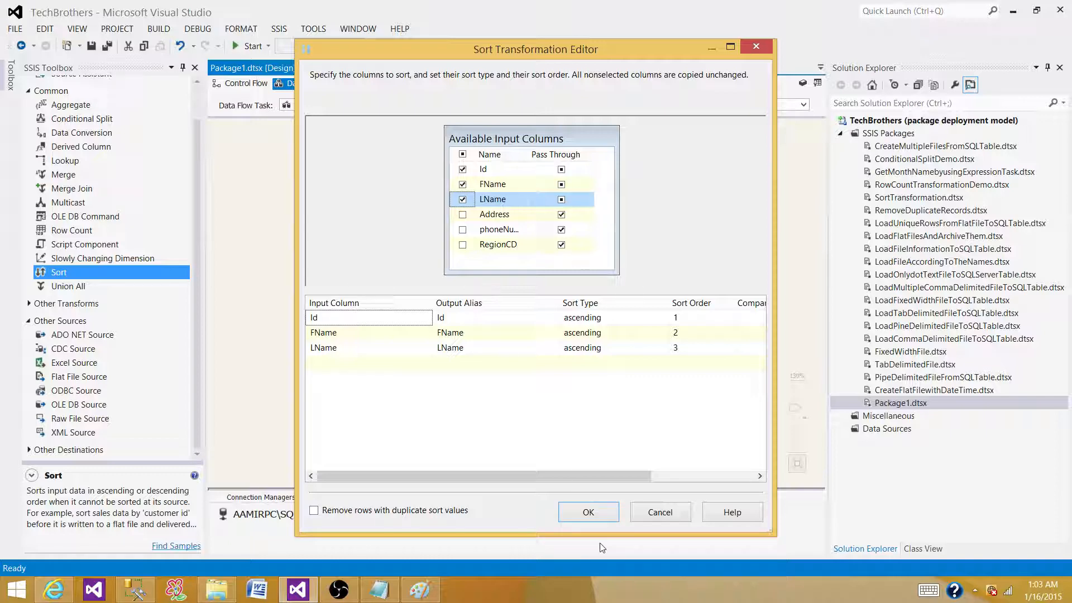
{"action": "left_click", "coordinate": [589, 512]}
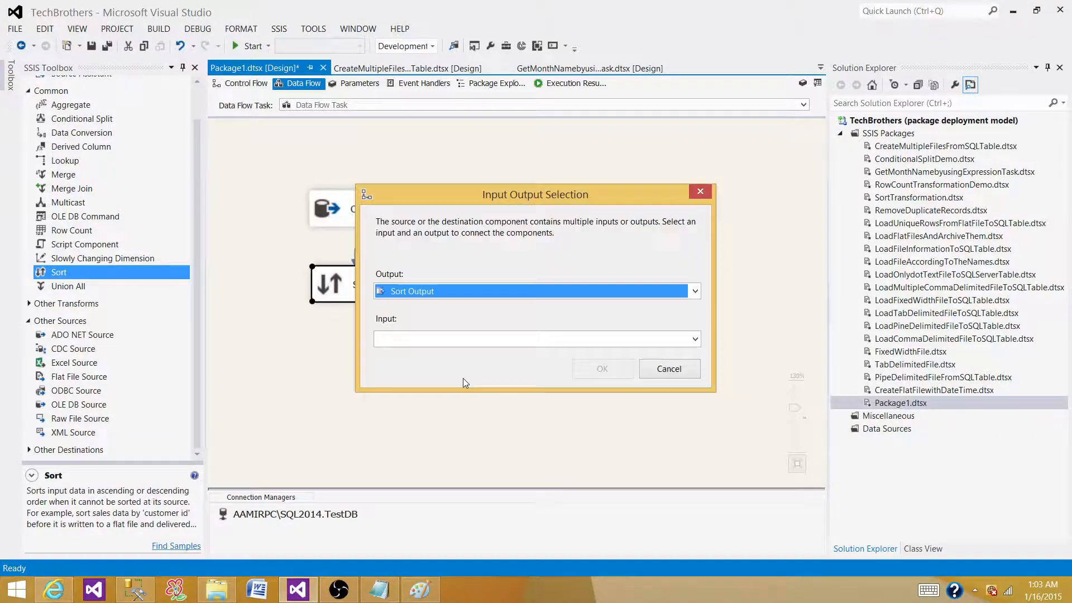
Connect Sort to Merge as Merge Input 1 and reposition Merge between the two sorts.
{"action": "left_click", "coordinate": [695, 339]}
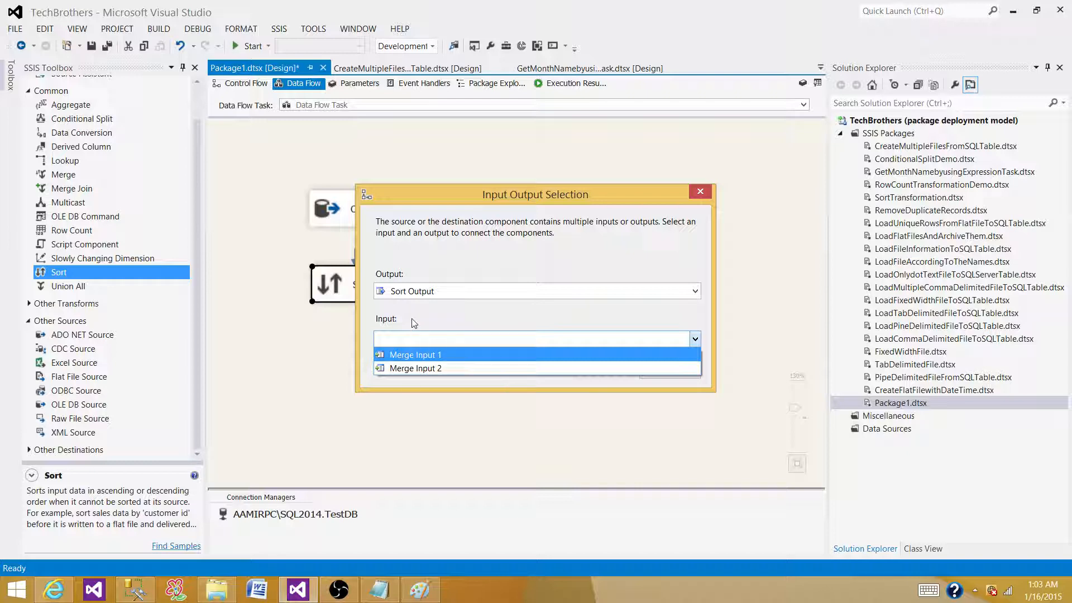
{"action": "mouse_move", "coordinate": [419, 359]}
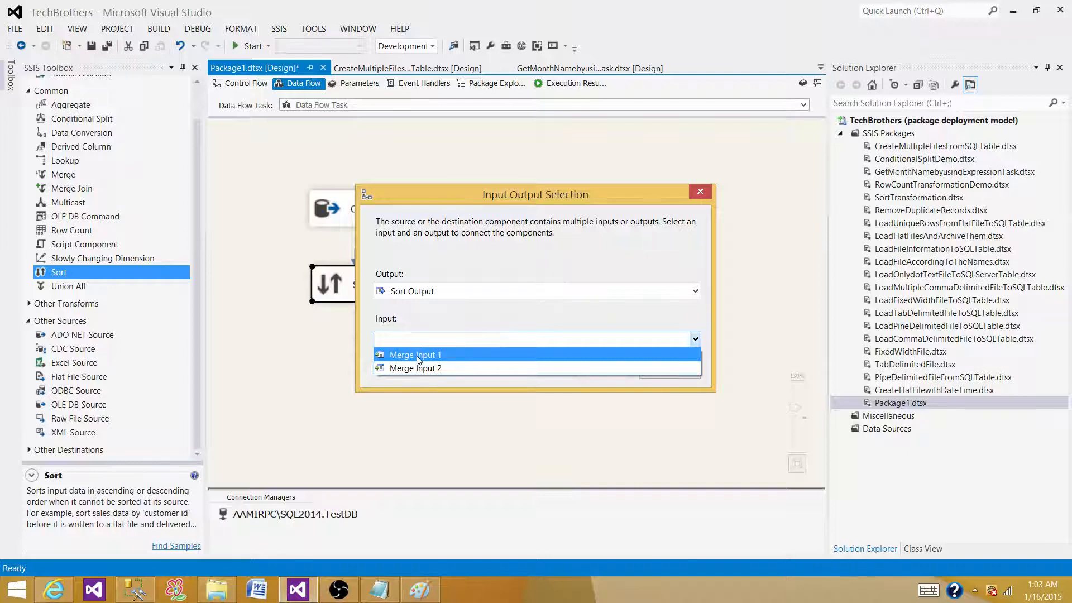
{"action": "left_click", "coordinate": [416, 355]}
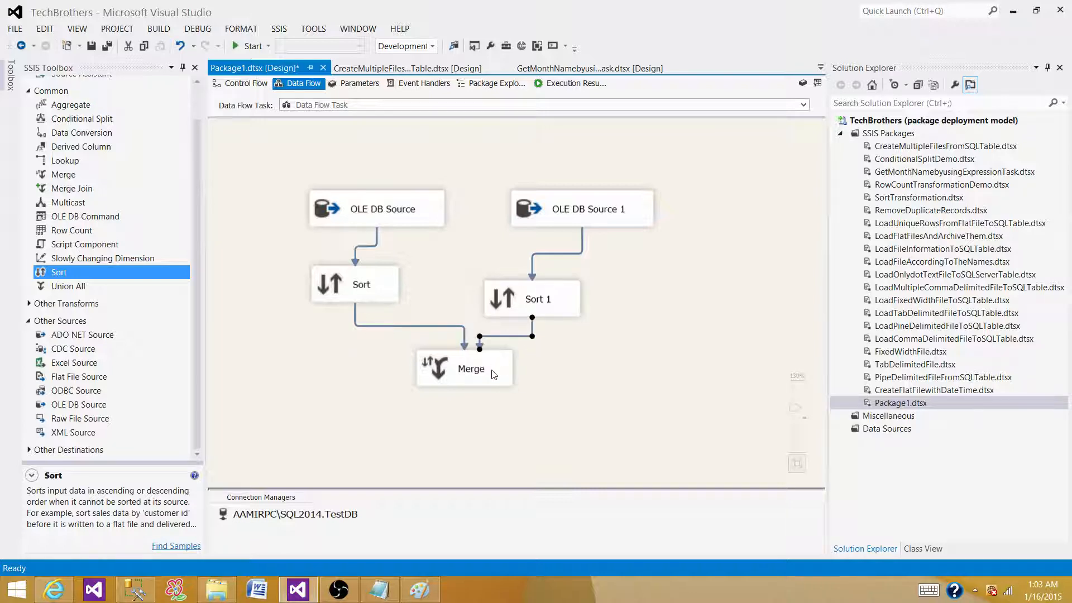
{"action": "mouse_move", "coordinate": [493, 383]}
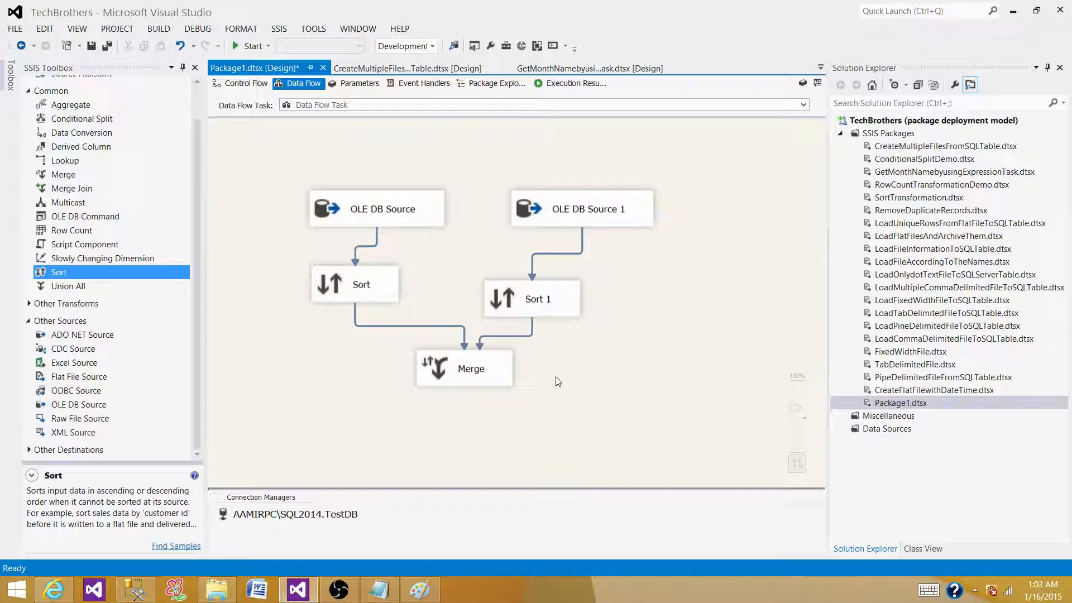
{"action": "left_click", "coordinate": [355, 285]}
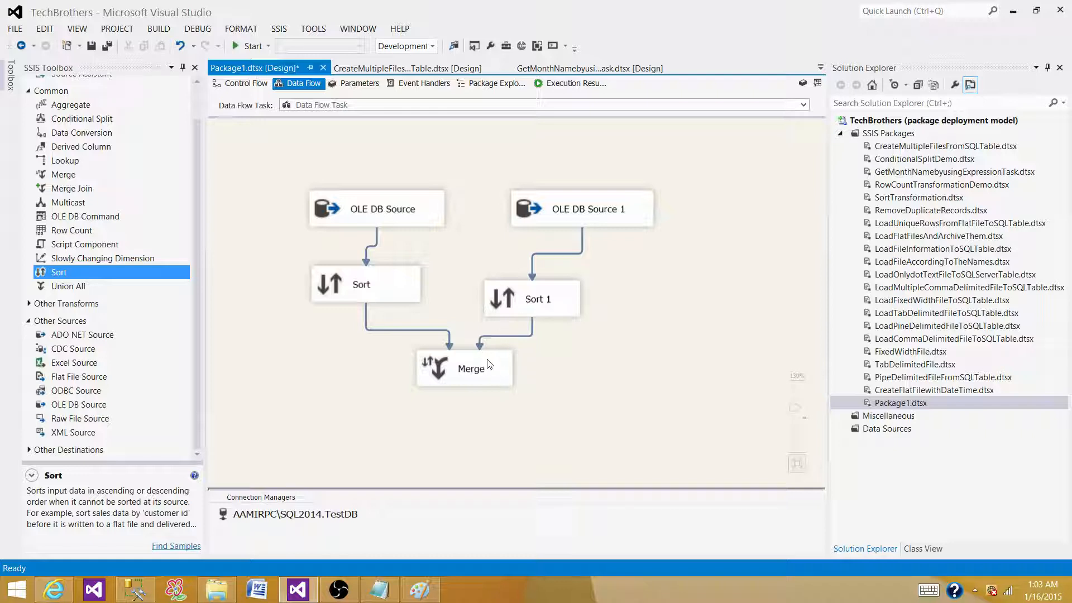
{"action": "left_click", "coordinate": [454, 368]}
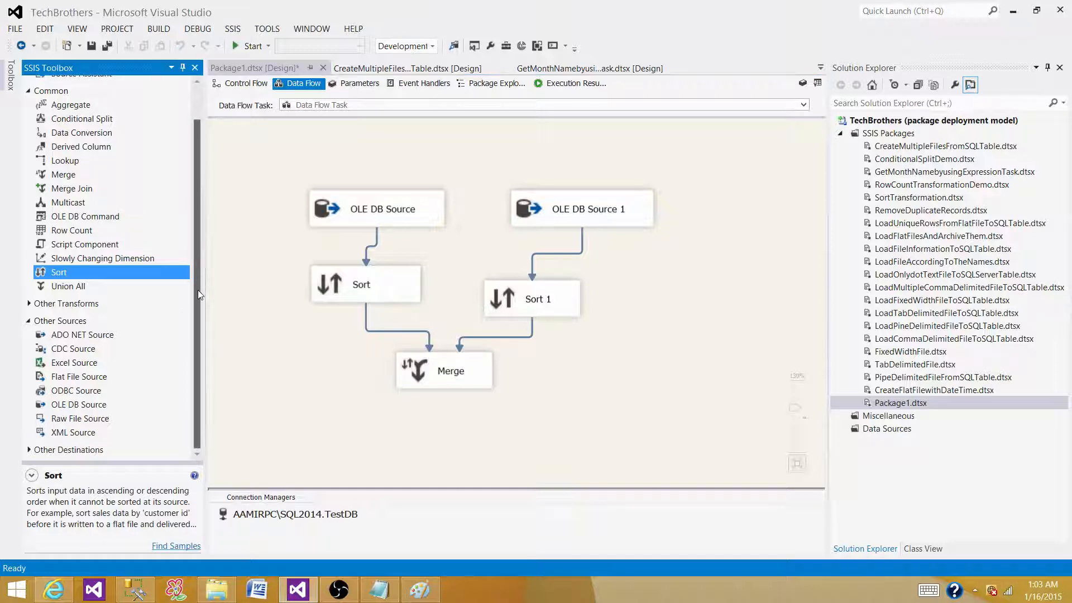
{"action": "left_click", "coordinate": [68, 202]}
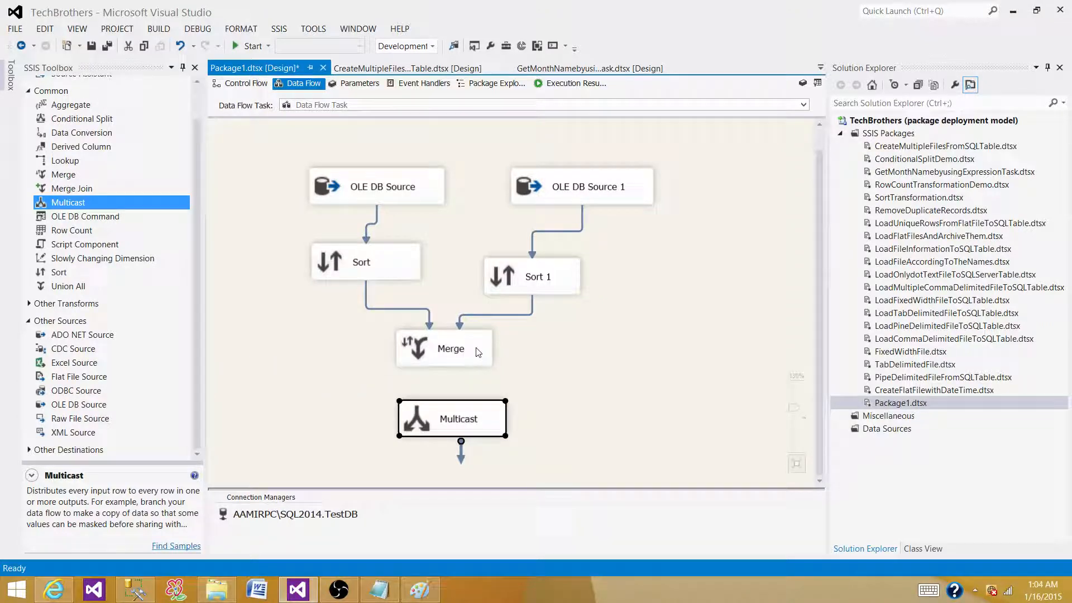
{"action": "mouse_move", "coordinate": [453, 419]}
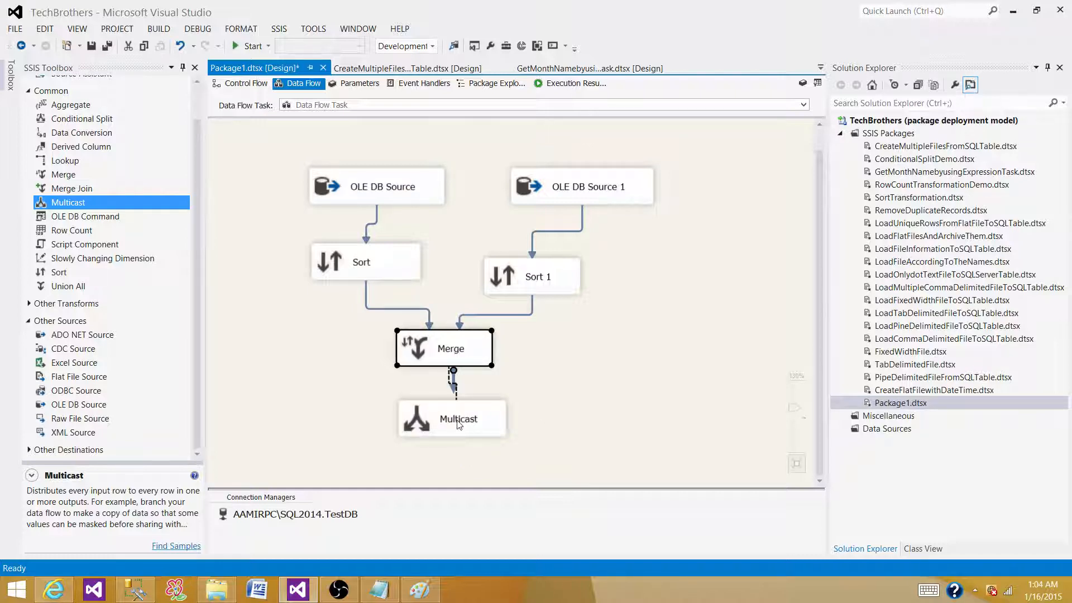
Connect Merge to the Multicast and enable a data viewer on that path.
{"action": "left_click", "coordinate": [451, 417]}
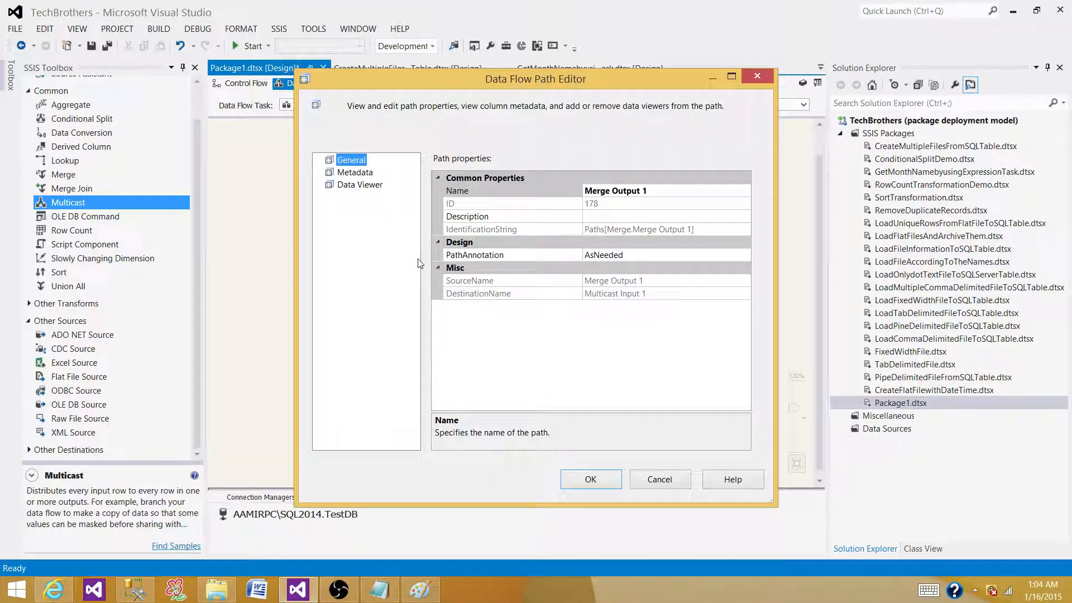
{"action": "left_click", "coordinate": [359, 185]}
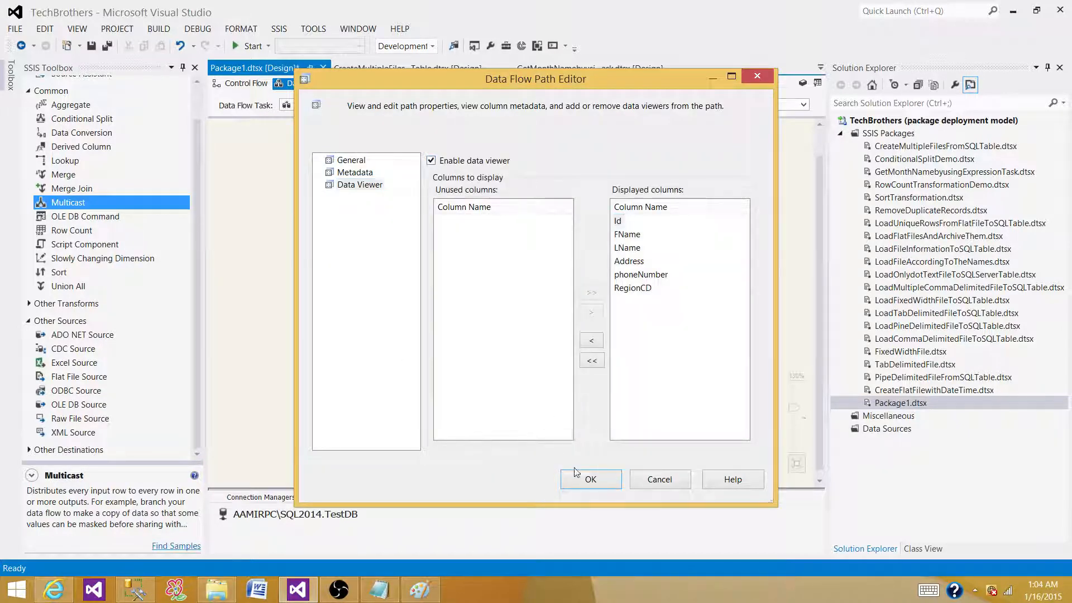
{"action": "left_click", "coordinate": [591, 480]}
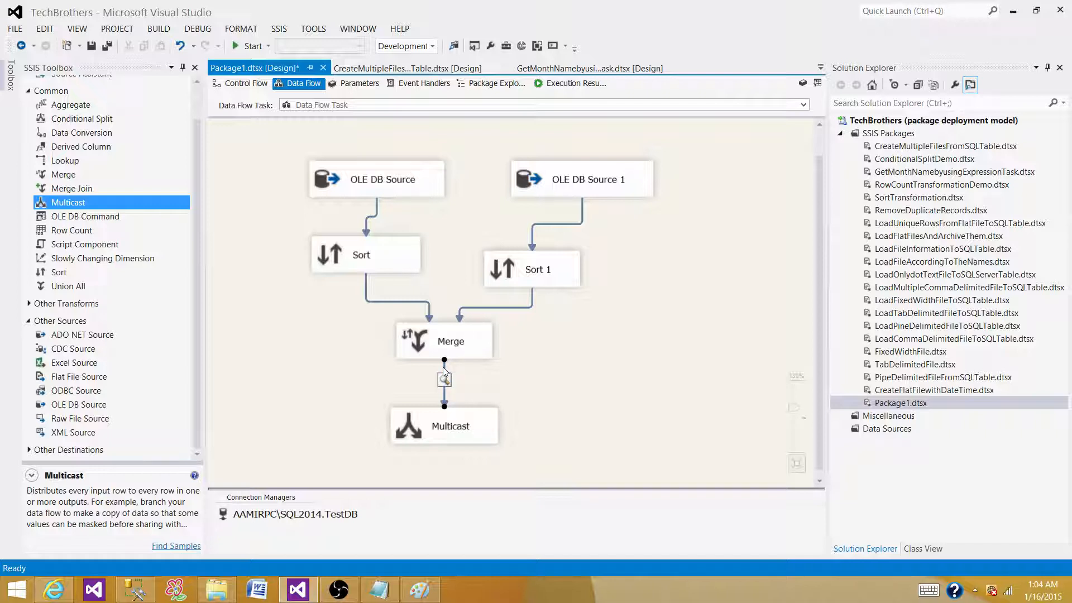
Review the flow by selecting OLE DB Source, OLE DB Source 1 and Multicast.
{"action": "left_click", "coordinate": [377, 179]}
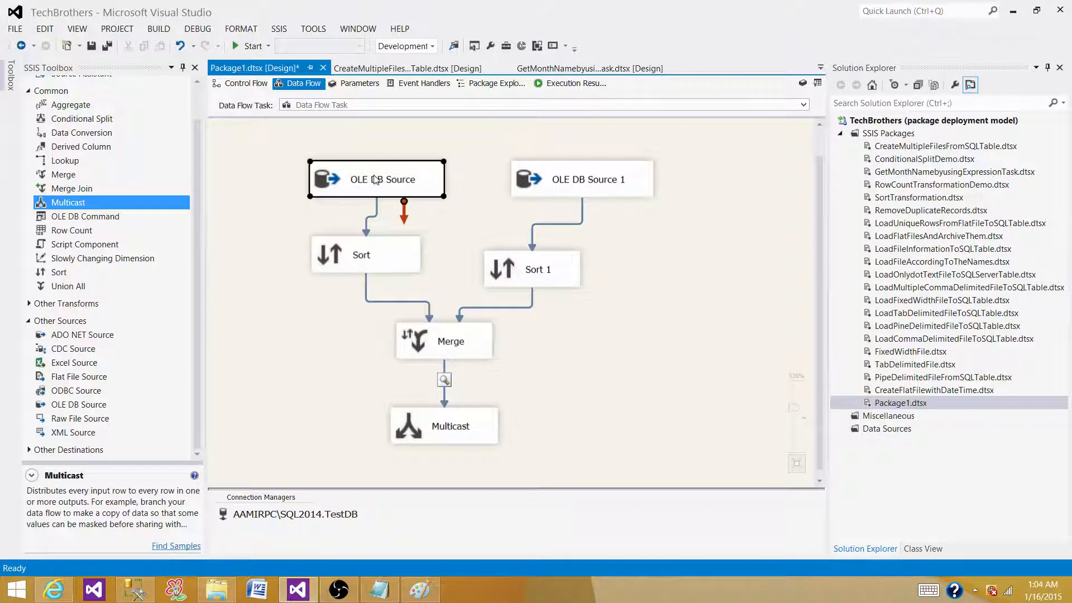
{"action": "left_click", "coordinate": [581, 179]}
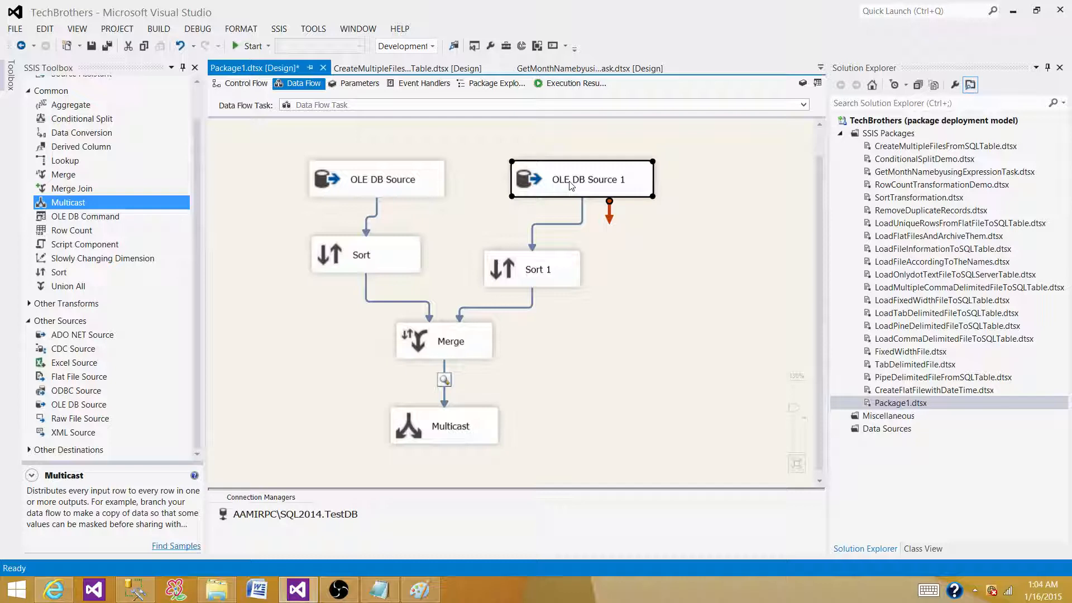
{"action": "left_click", "coordinate": [444, 425]}
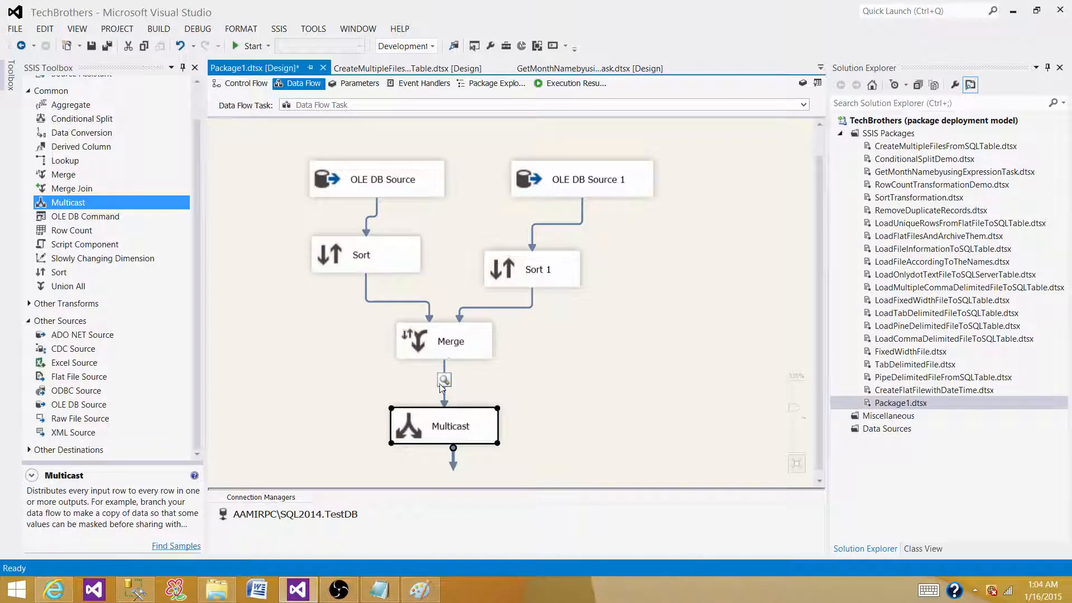
{"action": "mouse_move", "coordinate": [456, 349]}
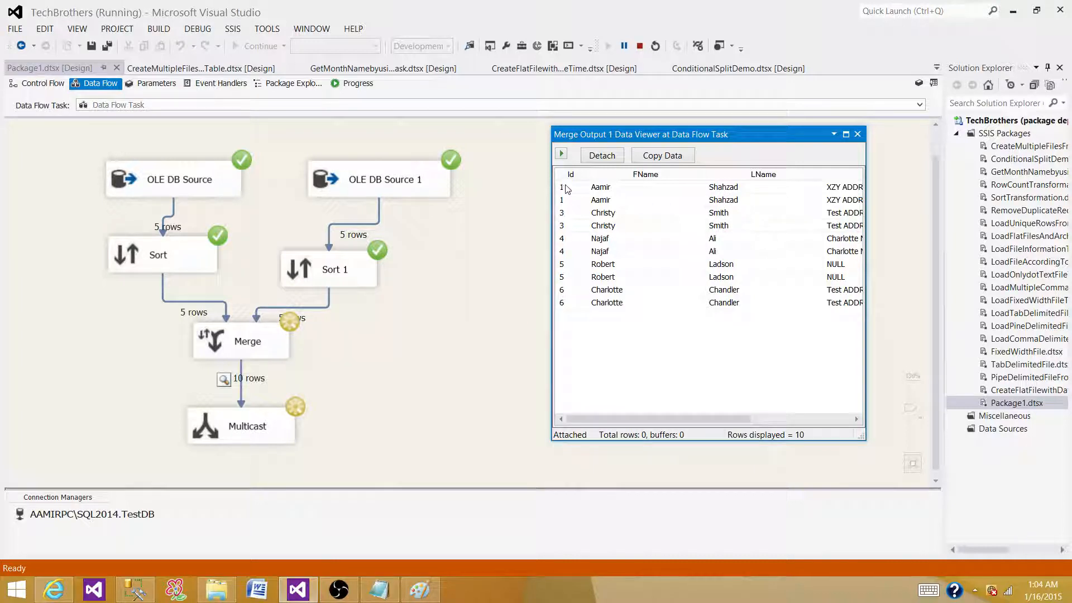
Inspect the merged rows in the data viewer: the two Aamir rows with Id 1 and the second Najaf row with Id 4.
{"action": "left_click", "coordinate": [601, 200]}
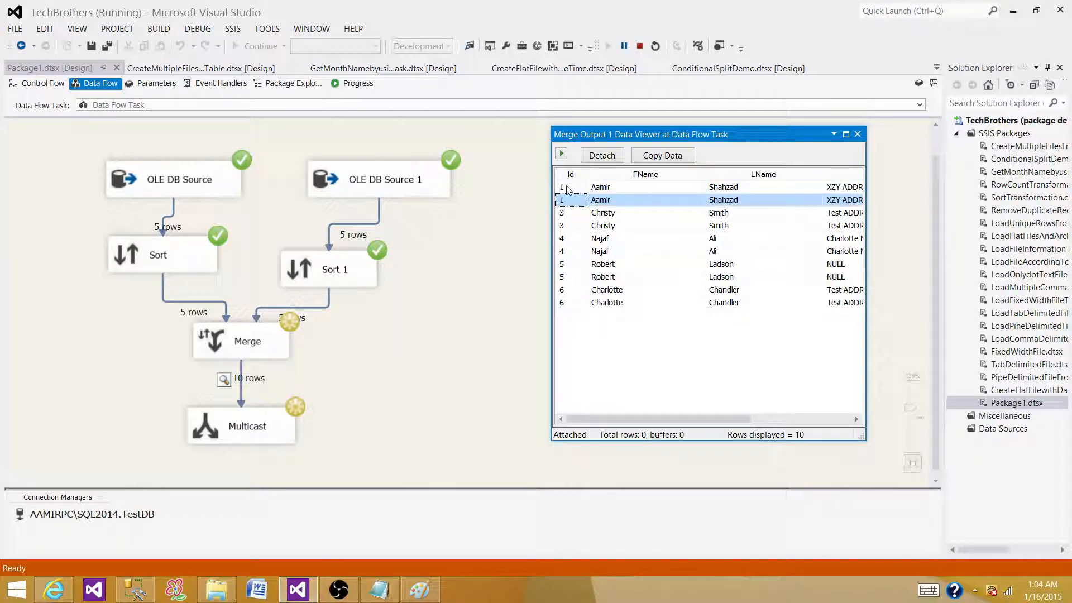
{"action": "mouse_move", "coordinate": [609, 199]}
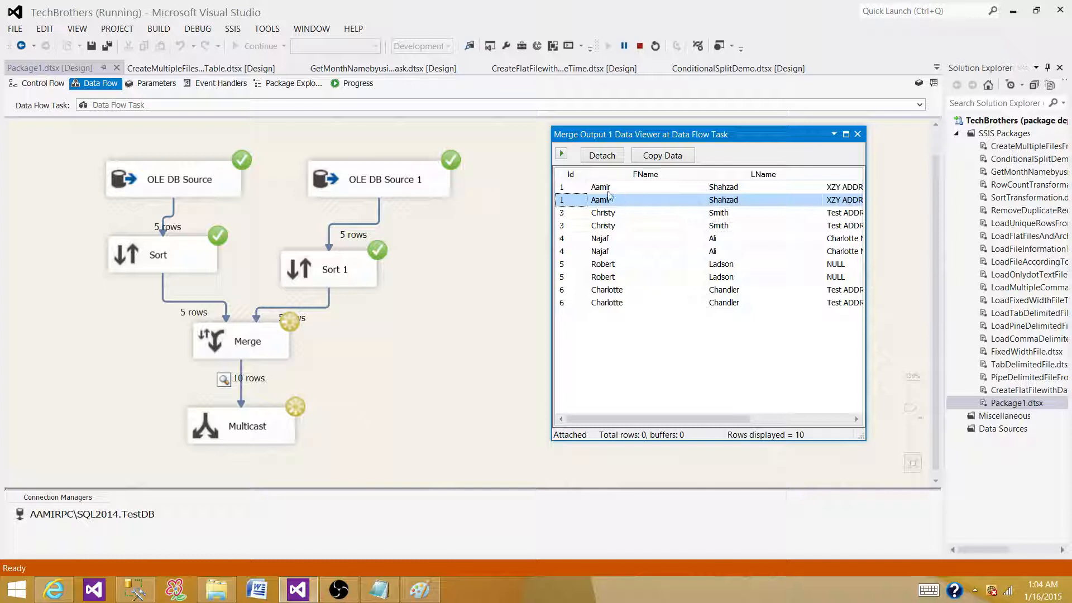
{"action": "mouse_move", "coordinate": [576, 192]}
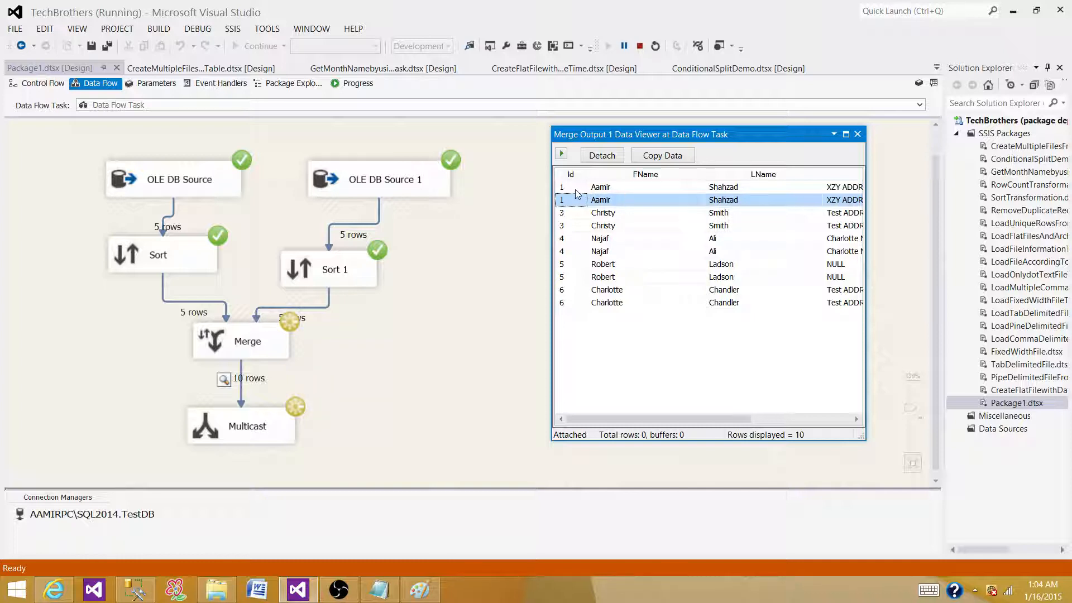
{"action": "left_click", "coordinate": [593, 187]}
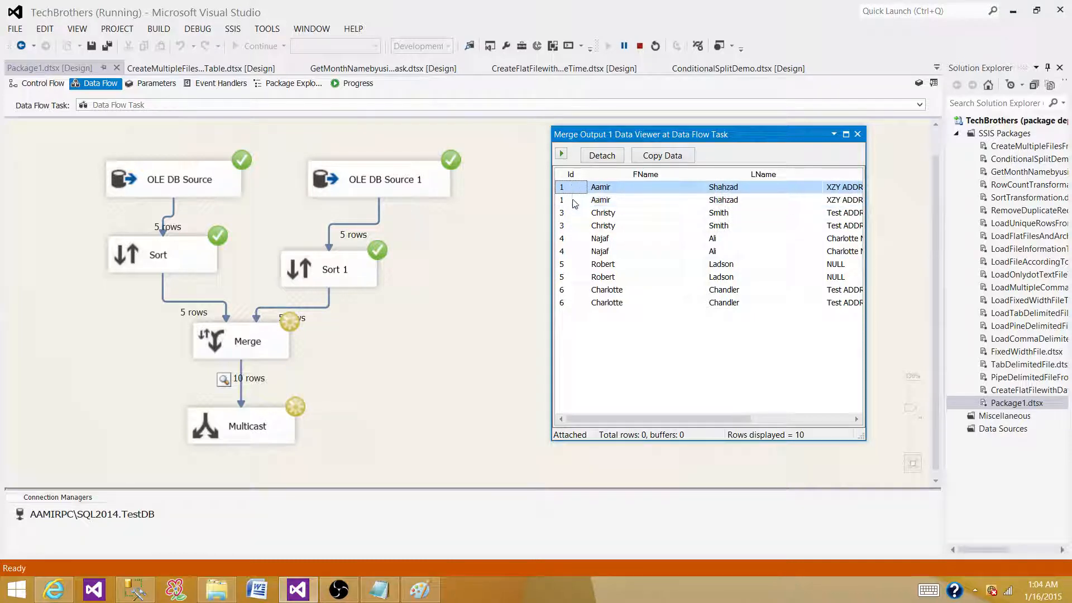
{"action": "left_click", "coordinate": [600, 251]}
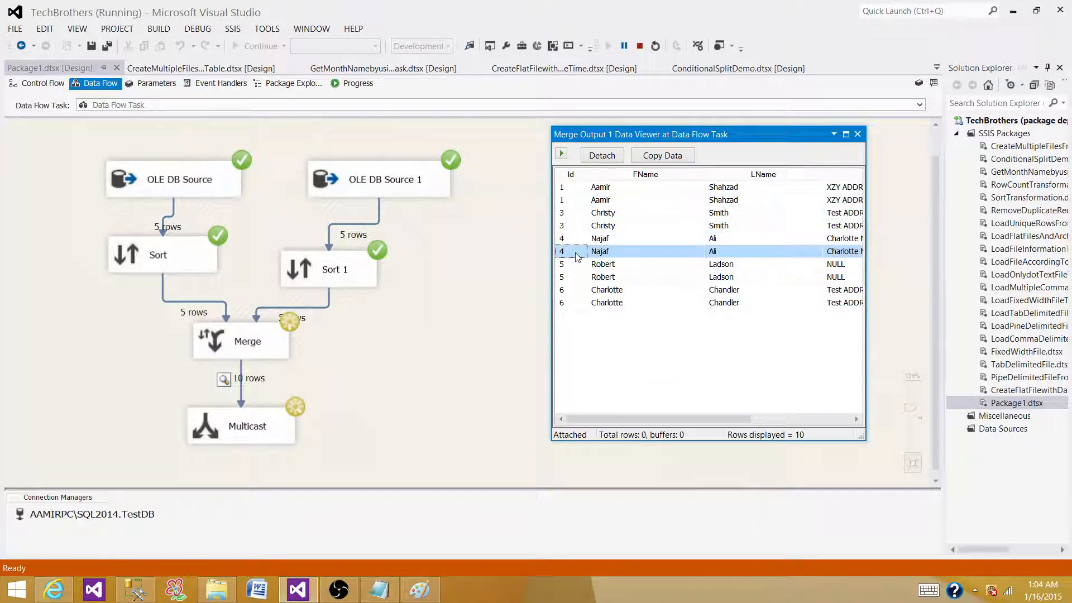